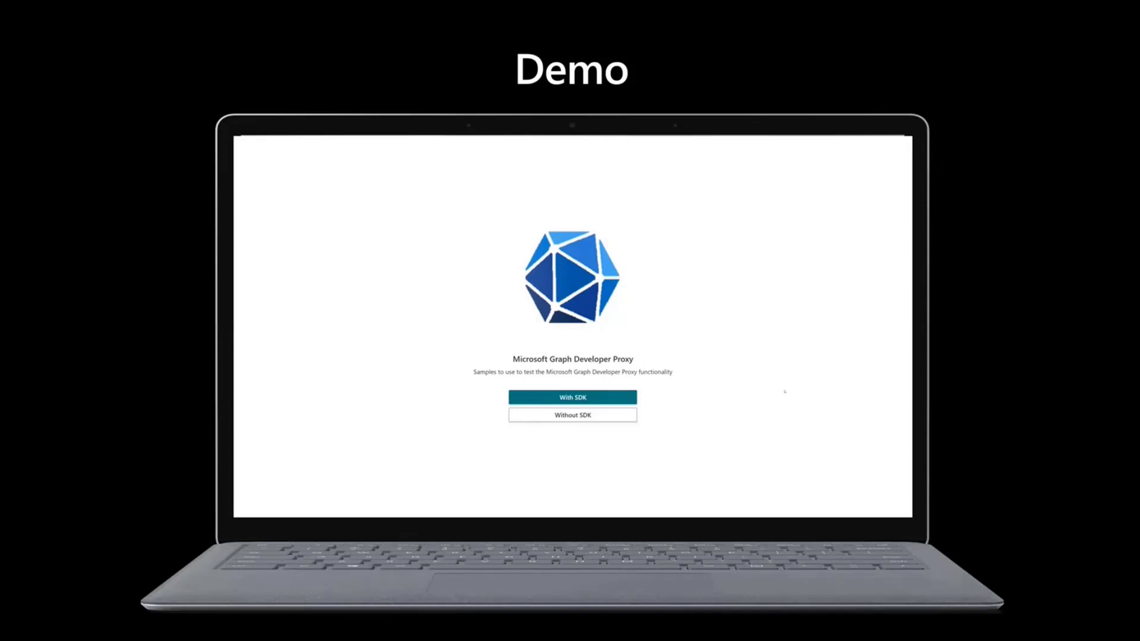
mouse_move(877, 202)
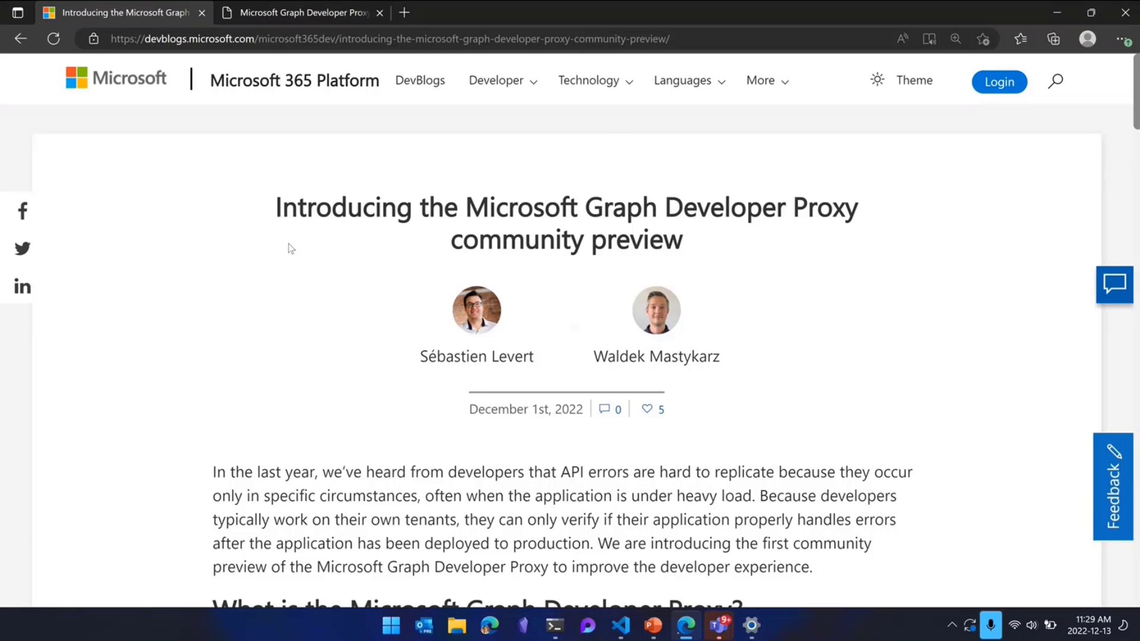
- Move from the DevBlogs announcement to the msgraph-developer-proxy GitHub repository tab
scroll("down", 3)
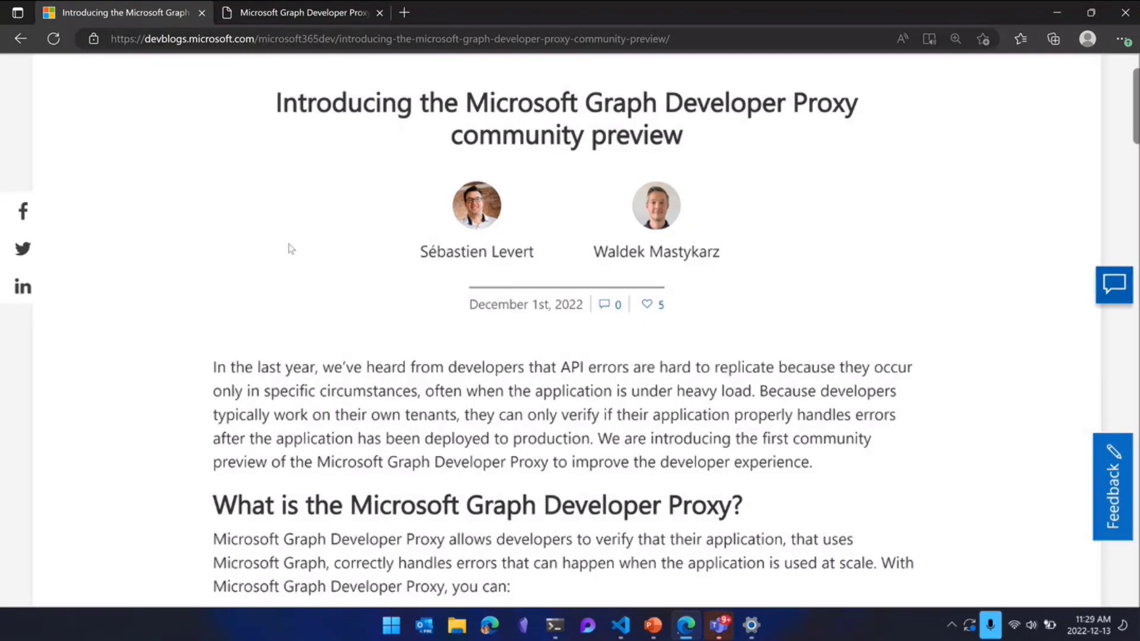
left_click(404, 12)
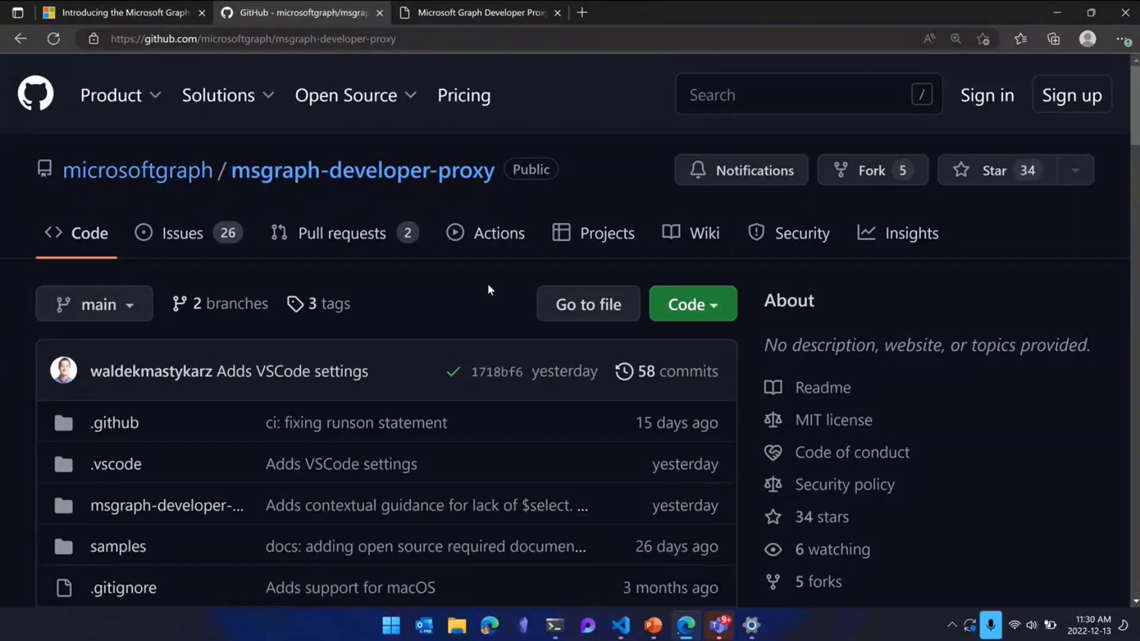
- Read down the repository README, then bring forward the terminal holding the port-8080 proxy command
scroll("down", 3)
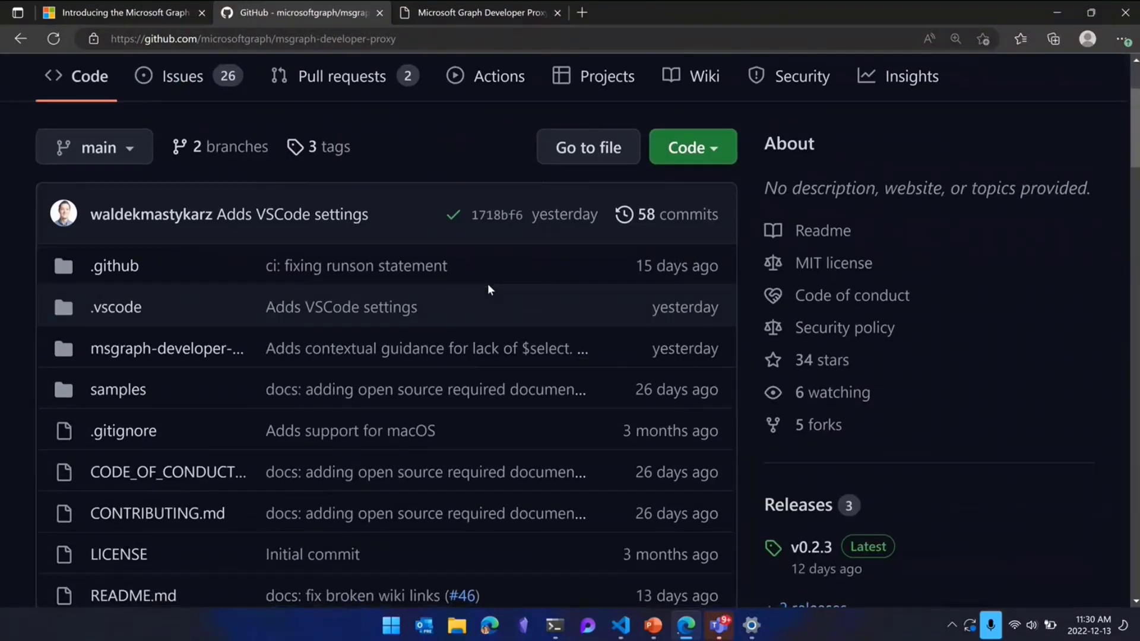
mouse_move(421, 387)
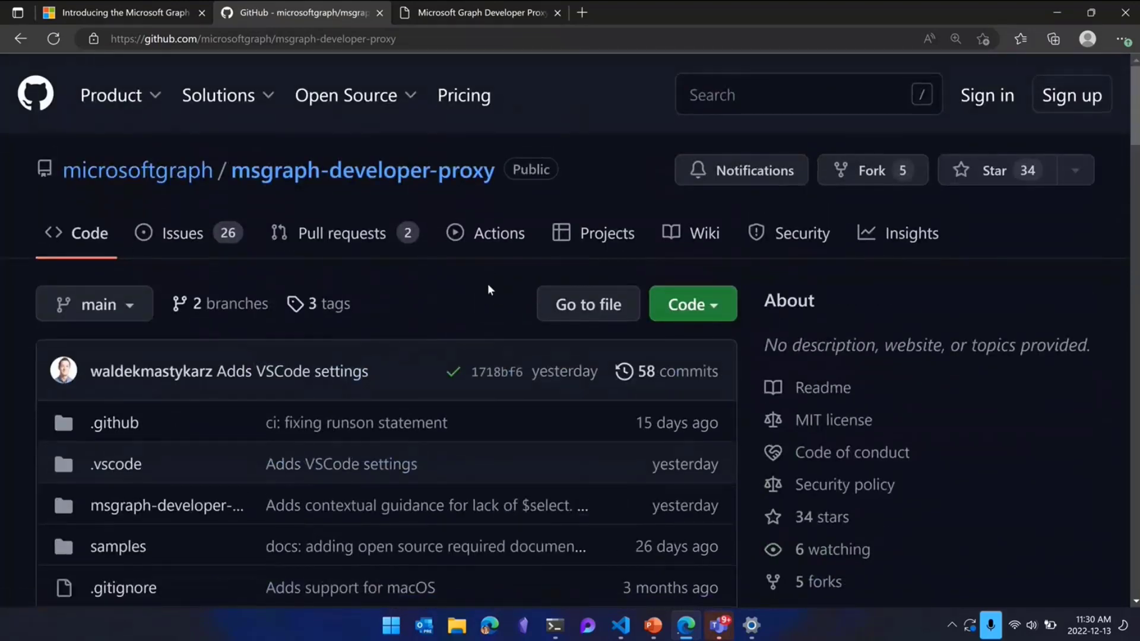
scroll("down", 3)
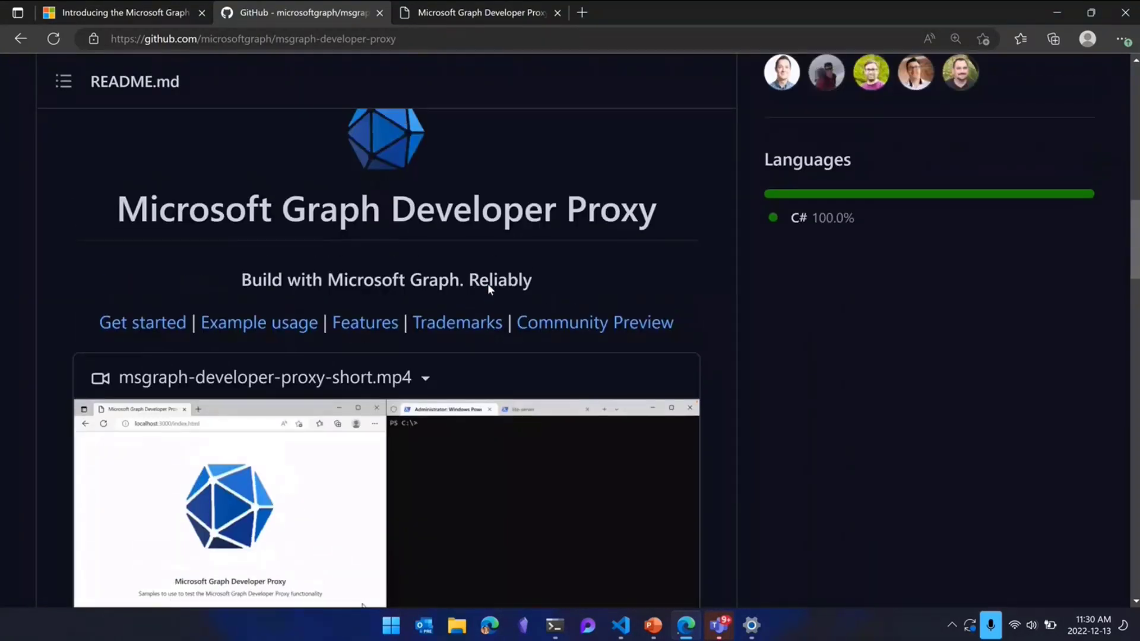
scroll("down", 3)
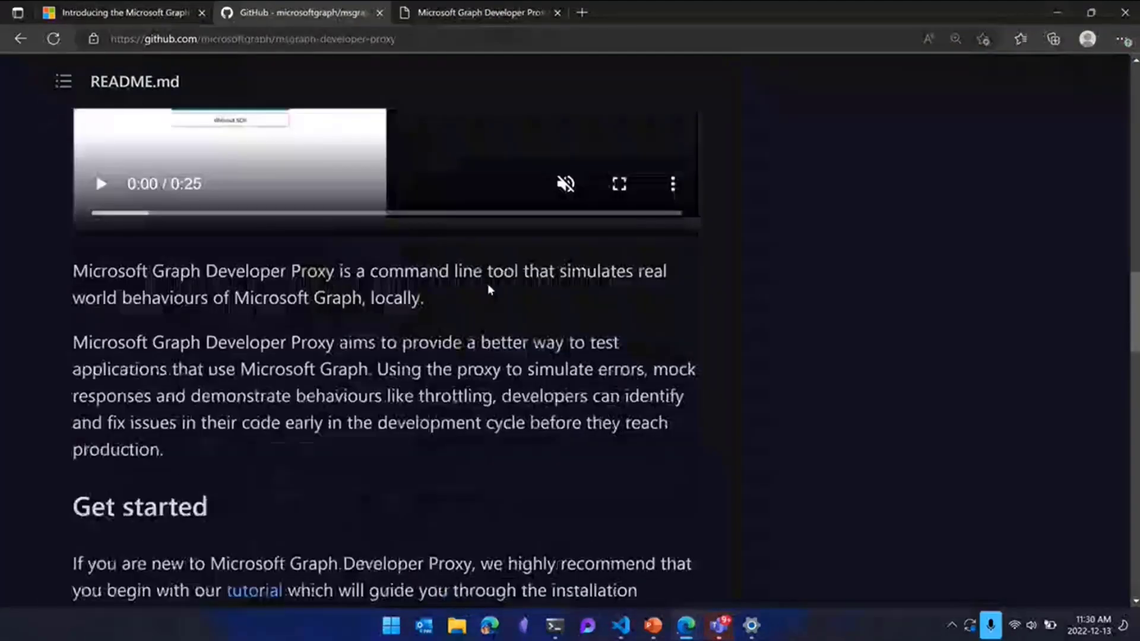
scroll("down", 3)
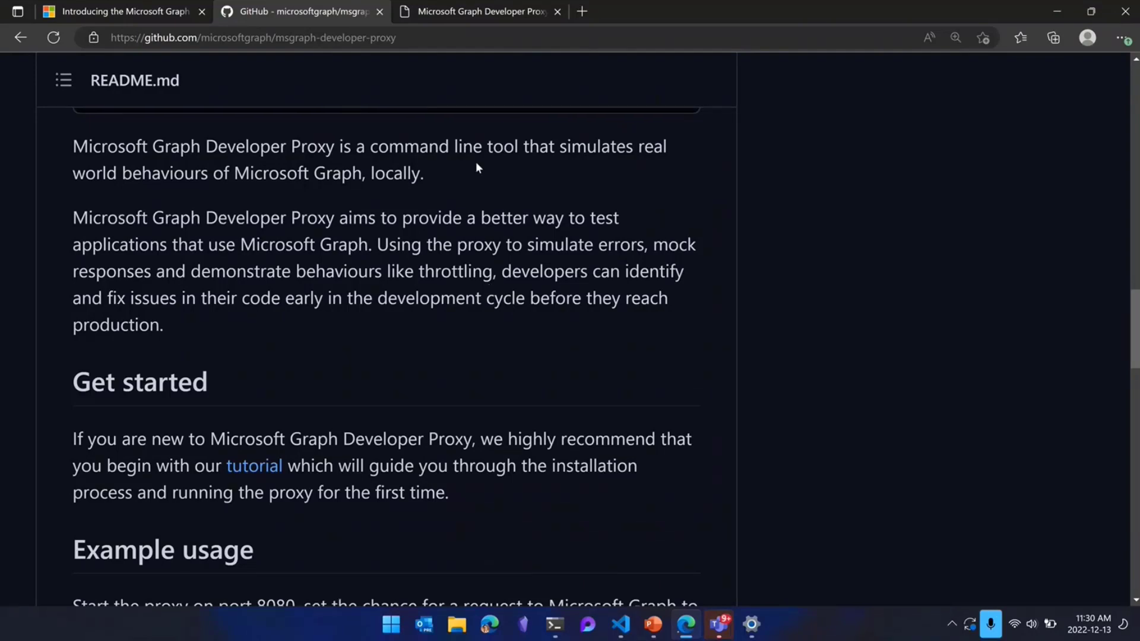
mouse_move(569, 257)
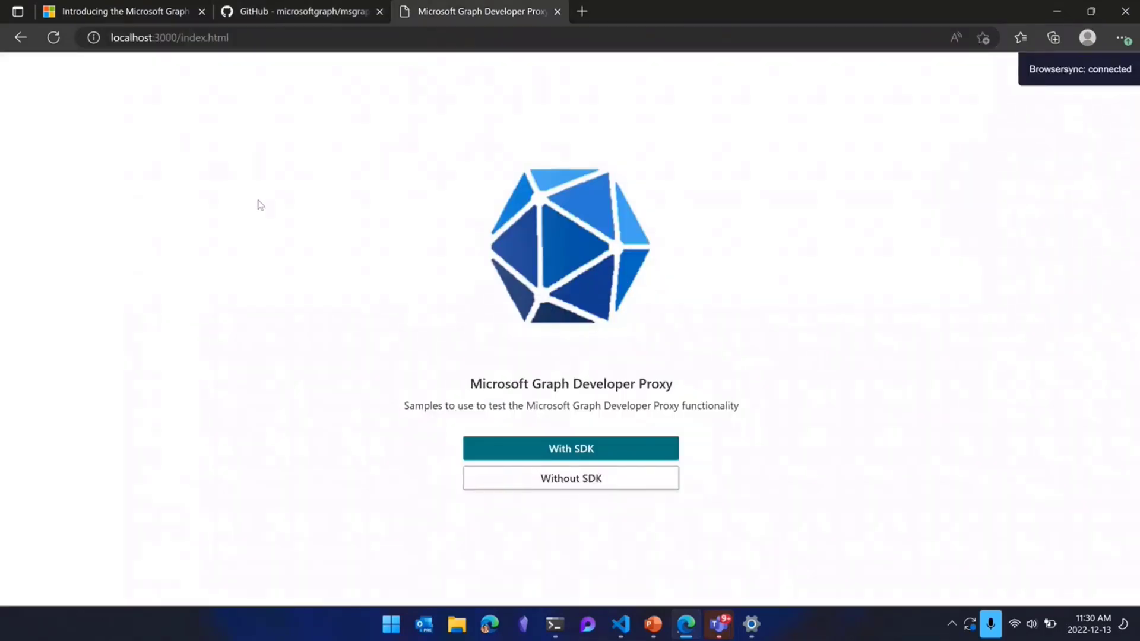
left_click(554, 625)
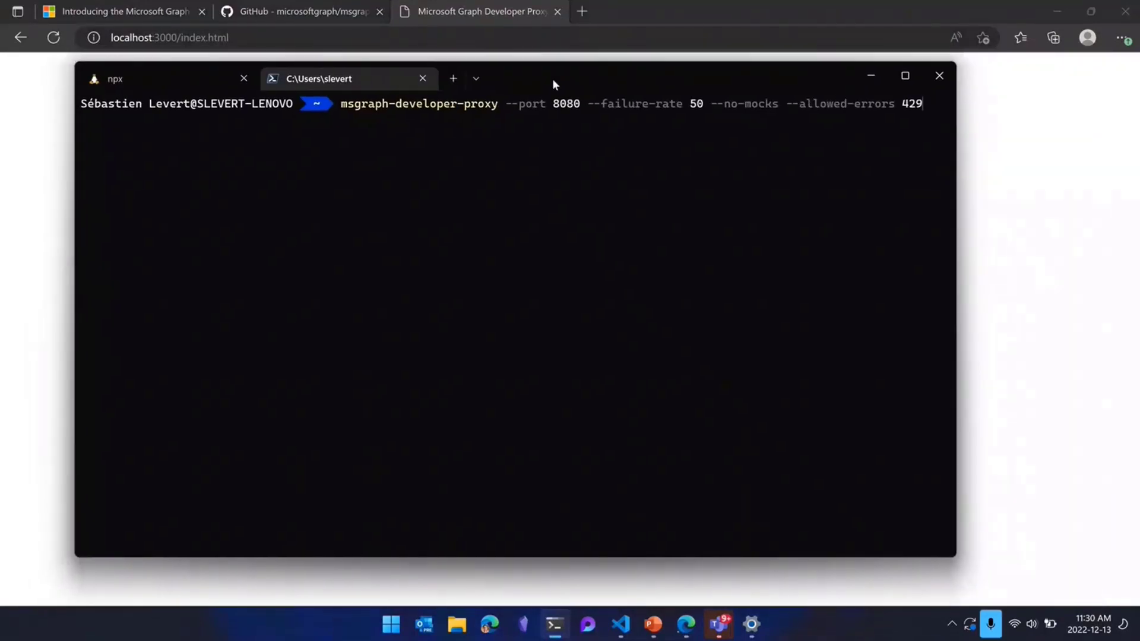
mouse_move(613, 111)
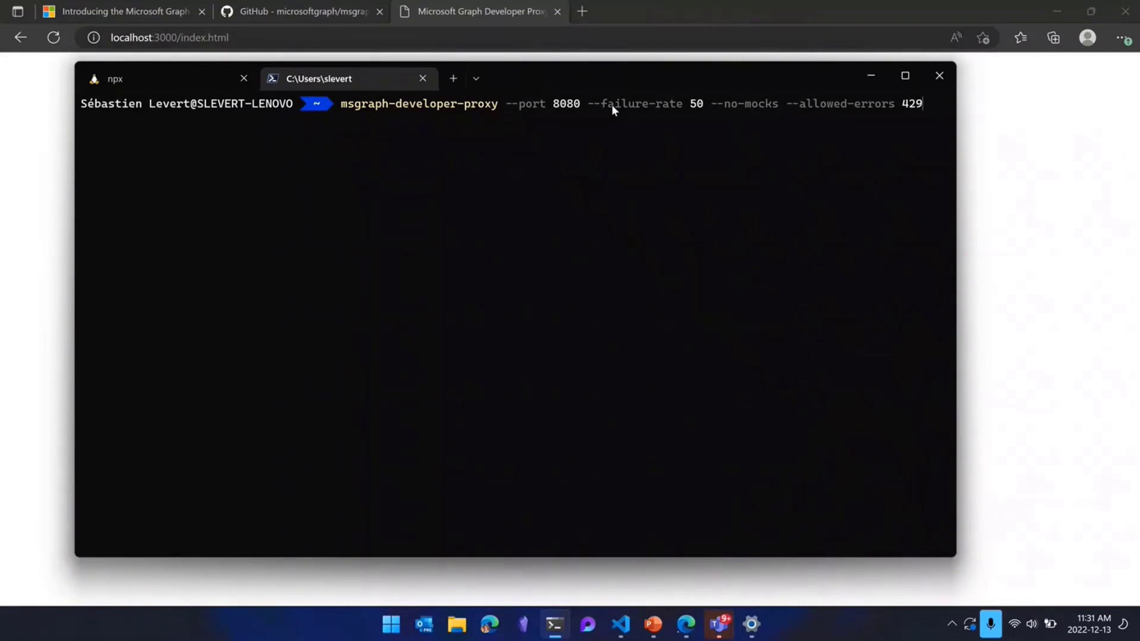
mouse_move(702, 152)
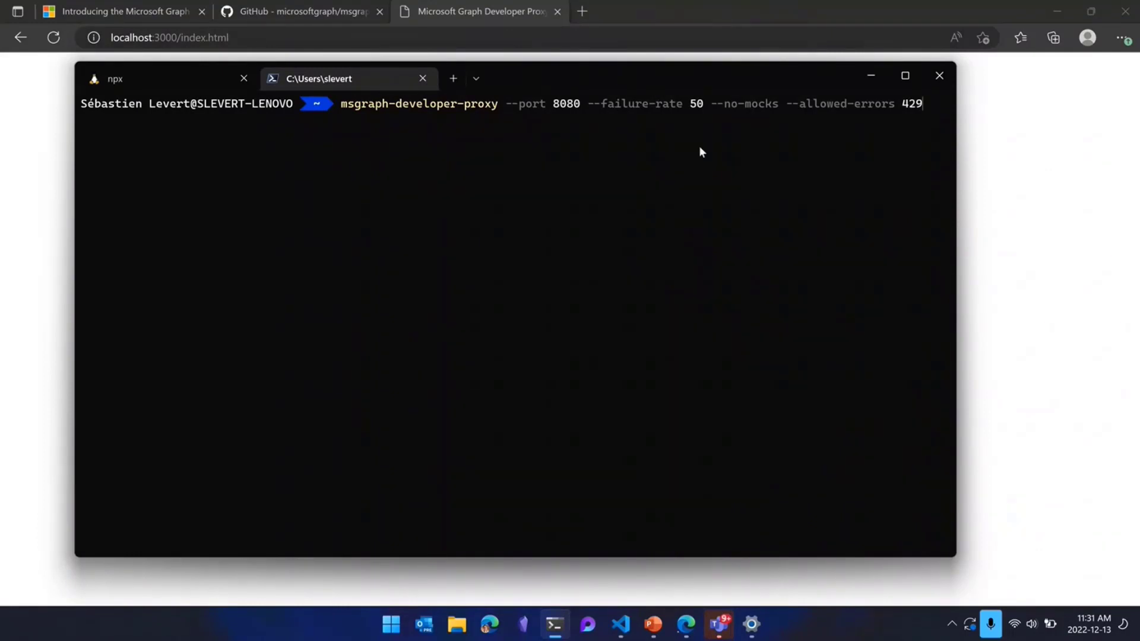
mouse_move(723, 156)
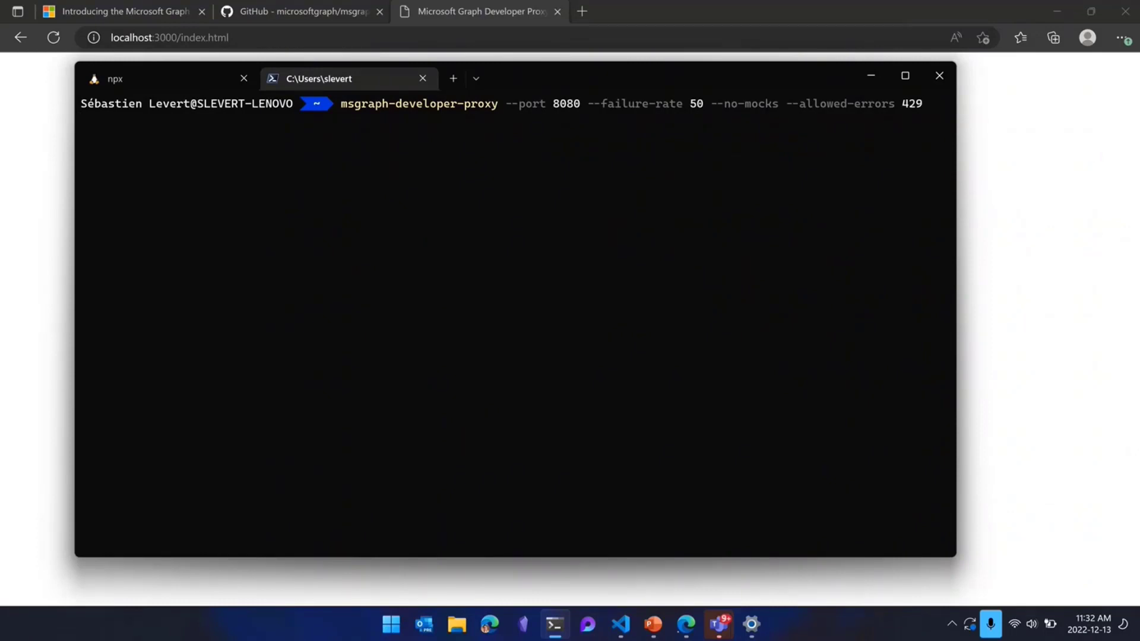
- Run msgraph-developer-proxy --port 8080 --failure-rate 50 --no-mocks --allowed-errors 429
key("enter")
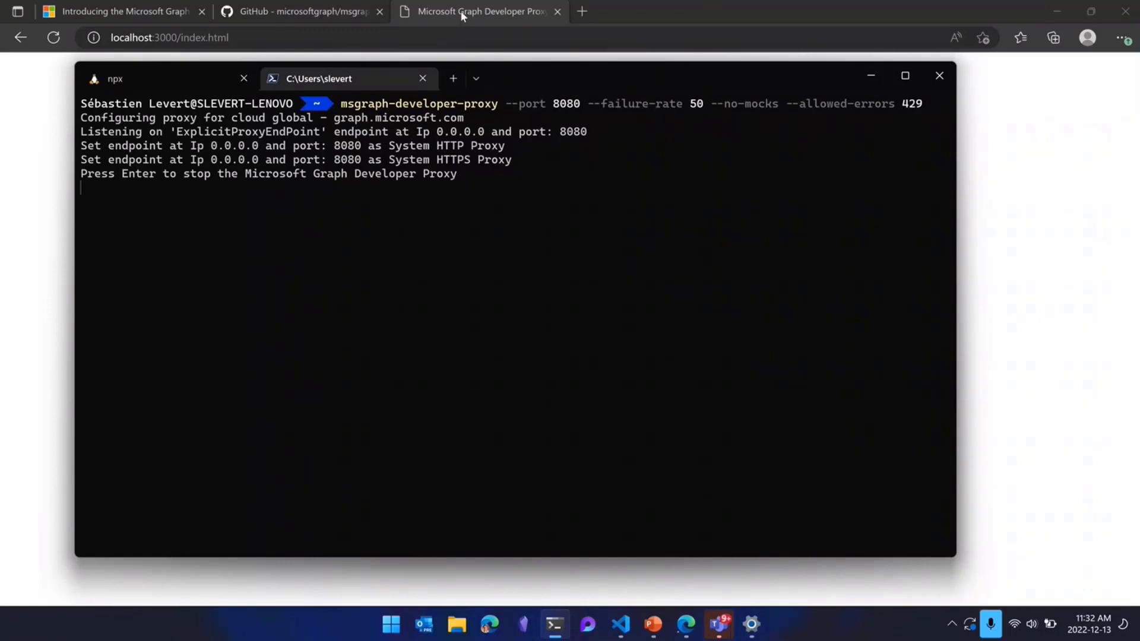
- Bring Edge forward and load the sample app's Without SDK page (nosdk.html)
left_click(170, 37)
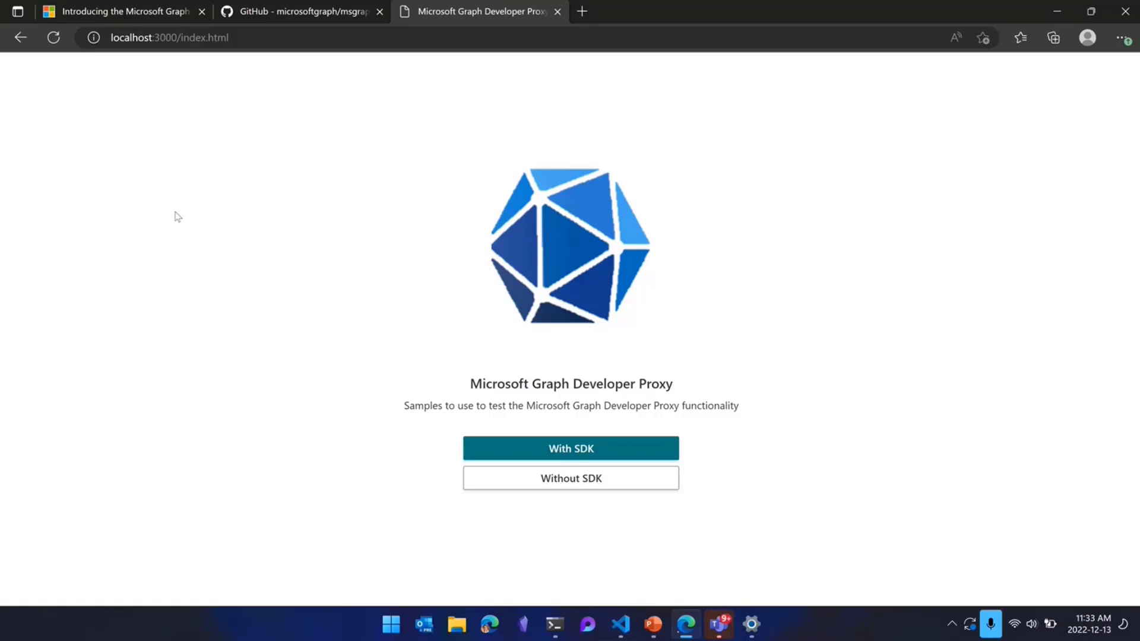
mouse_move(548, 494)
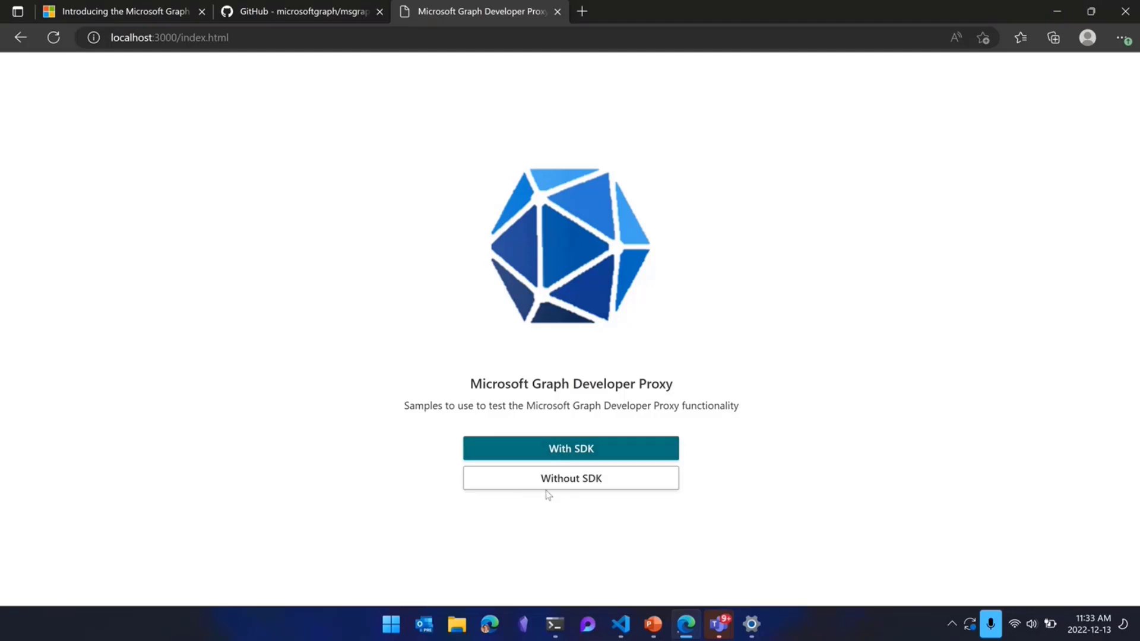
left_click(570, 478)
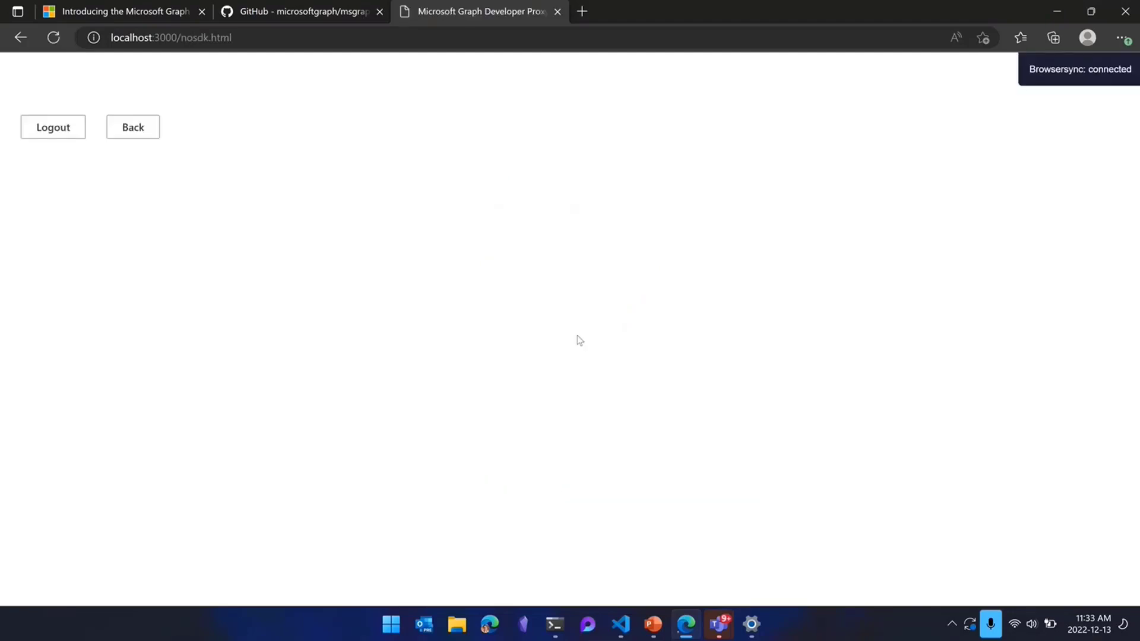
- Show the proxy log where GET /v1.0/users failed with TooManyRequests and a Graph SDK tip
left_click(555, 624)
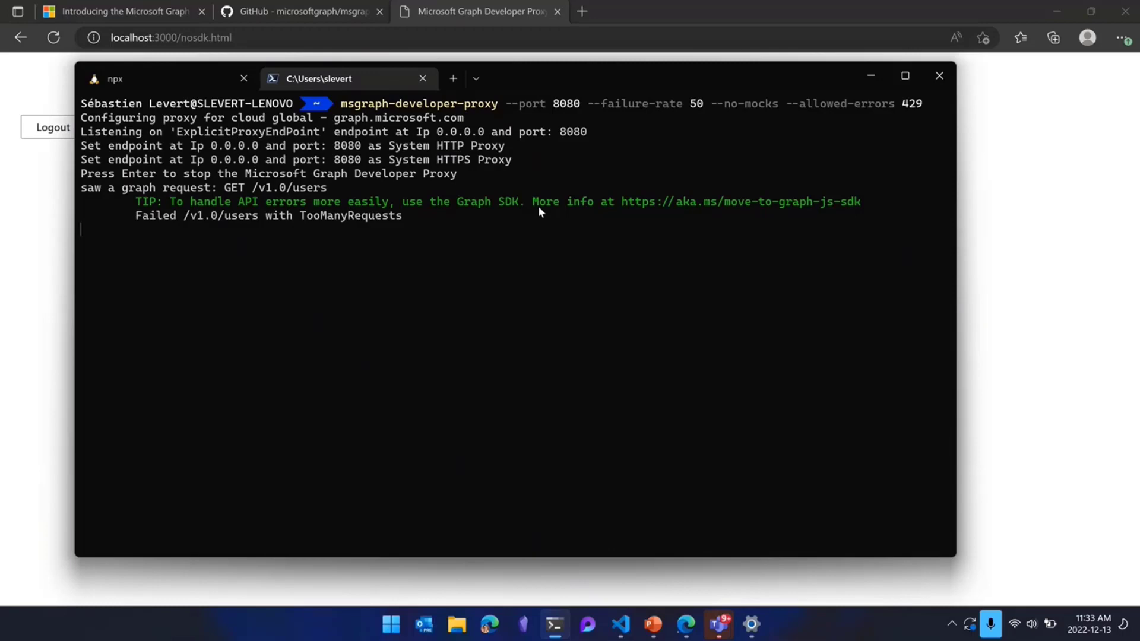
mouse_move(87, 191)
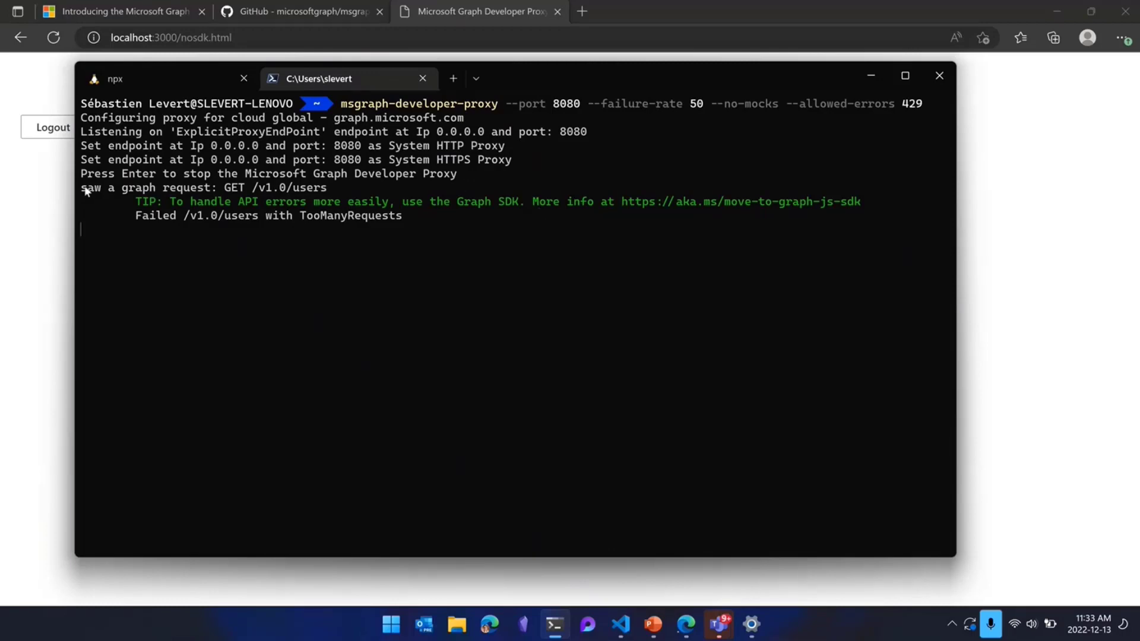
mouse_move(355, 187)
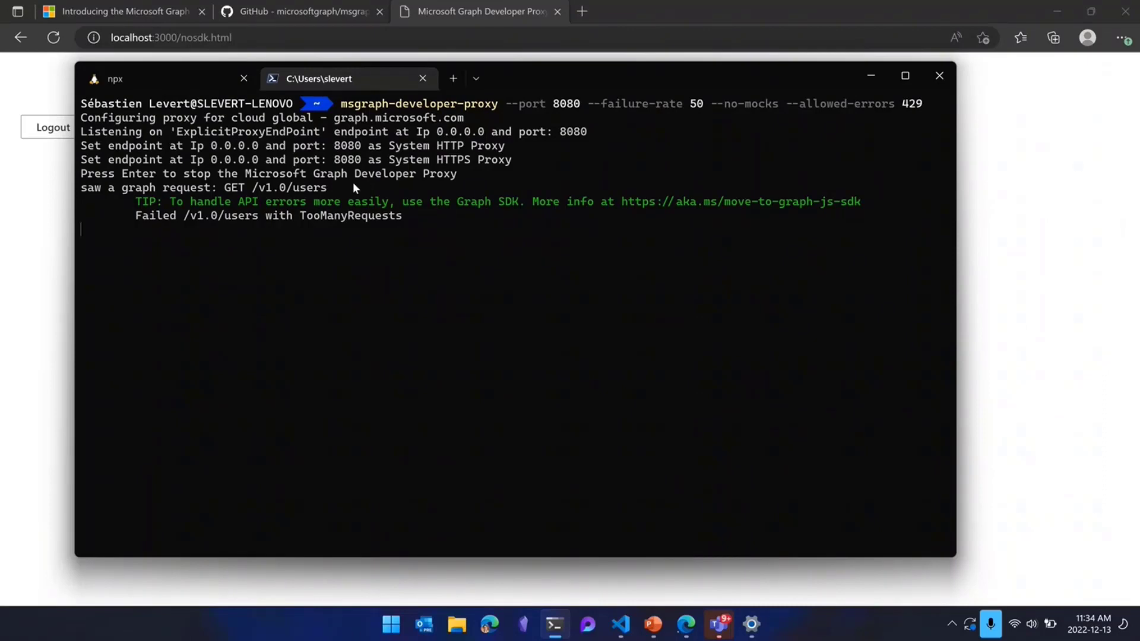
mouse_move(38, 260)
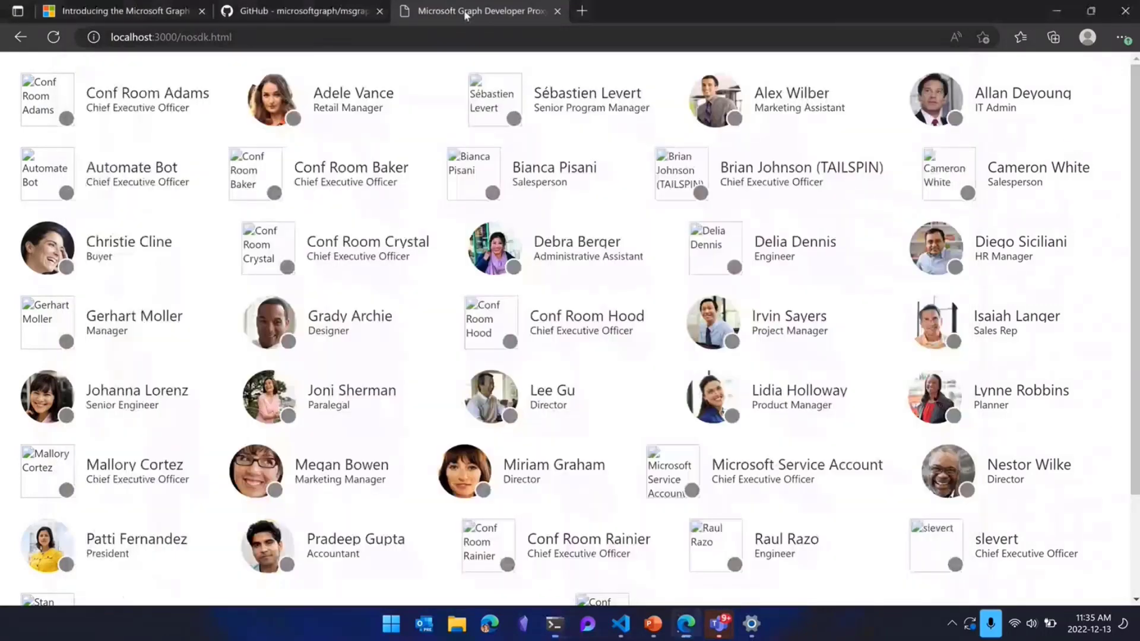
mouse_move(433, 309)
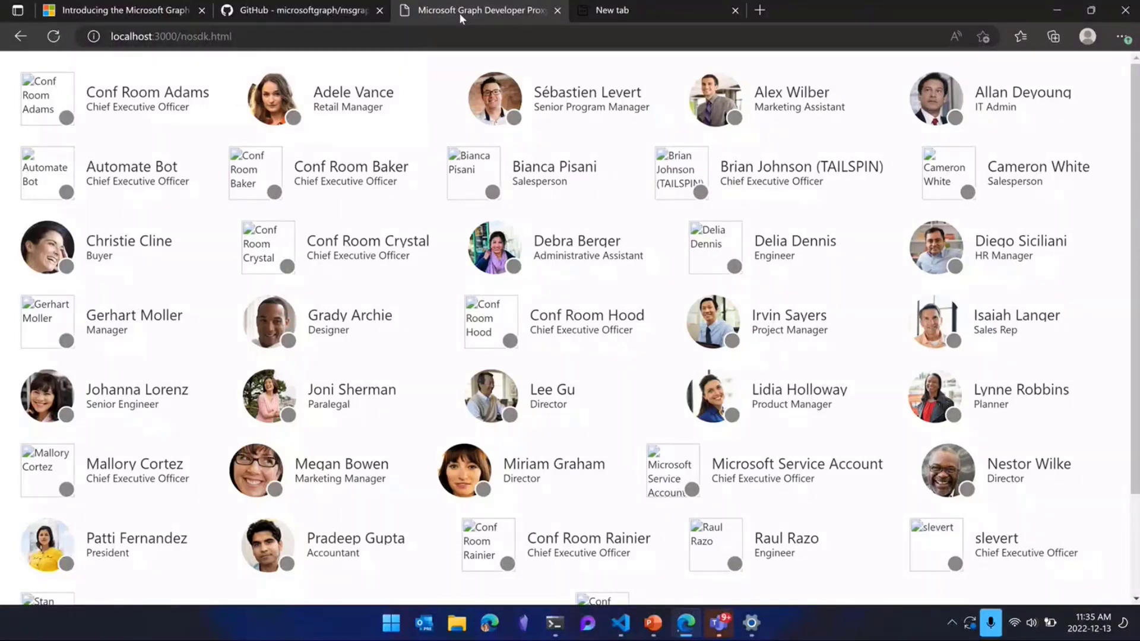
- Review the people grid loaded on nosdk.html before returning to index.html
scroll("down", 3)
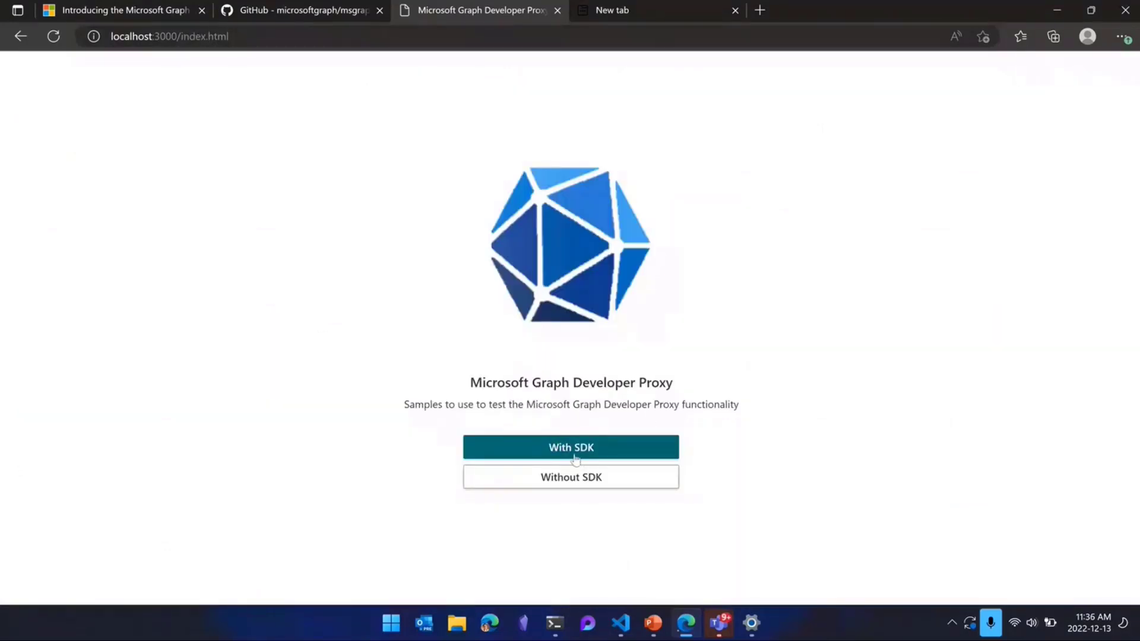
- Load the With SDK sample page and show the proxy log of its throttled photo requests
left_click(571, 448)
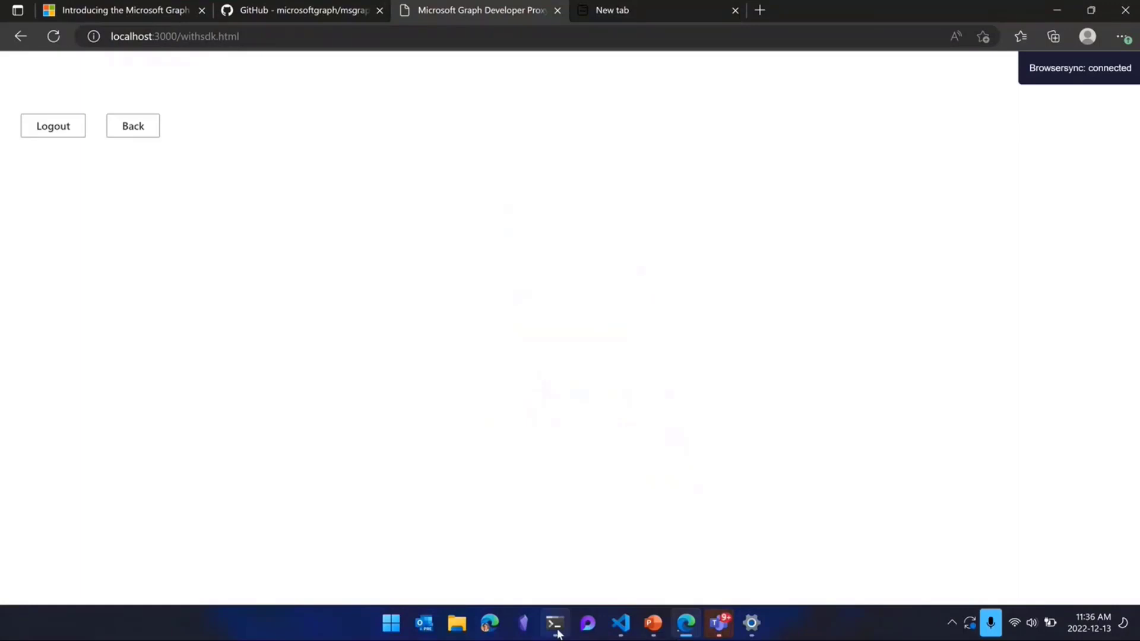
left_click(555, 624)
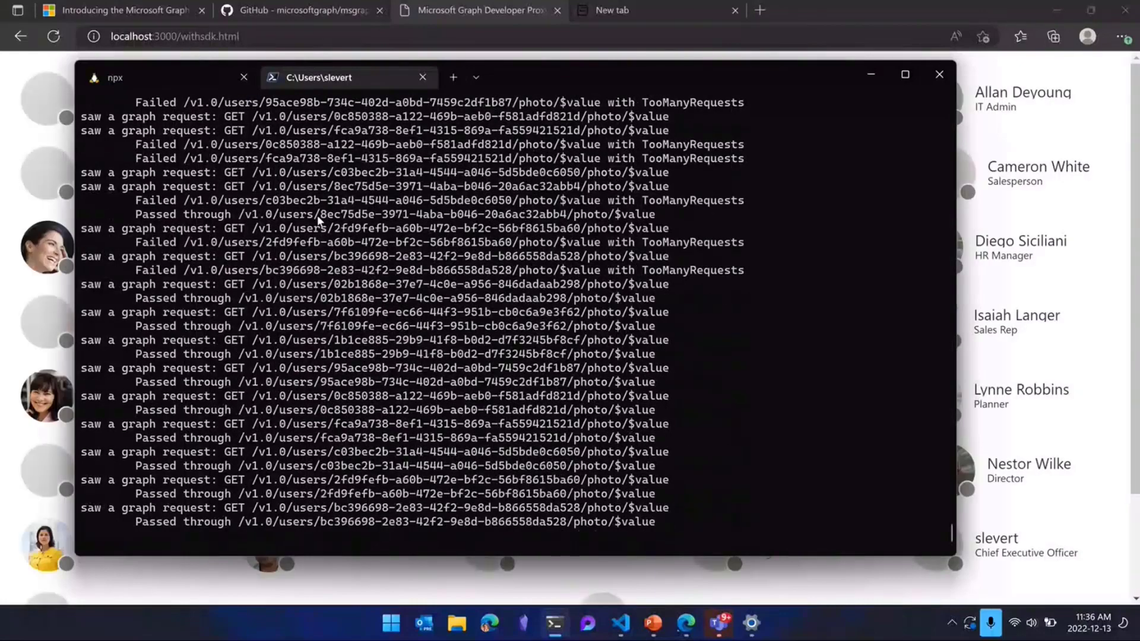
- Hide the proxy log to reveal the SDK people grid, then return to PowerPoint's Demo slide
left_click(938, 73)
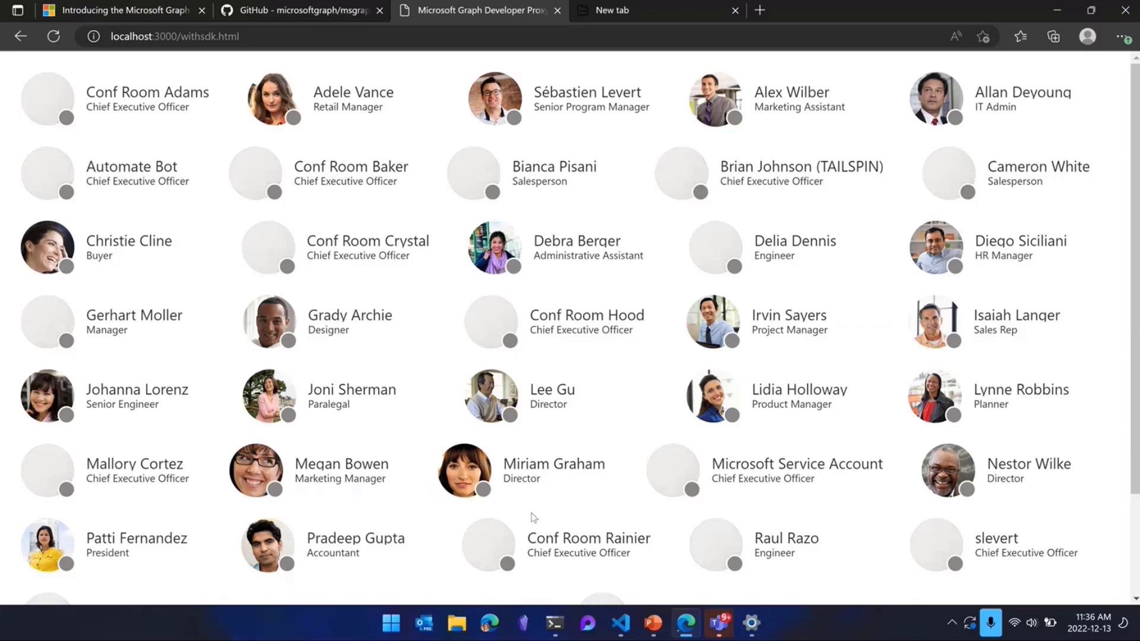
left_click(652, 623)
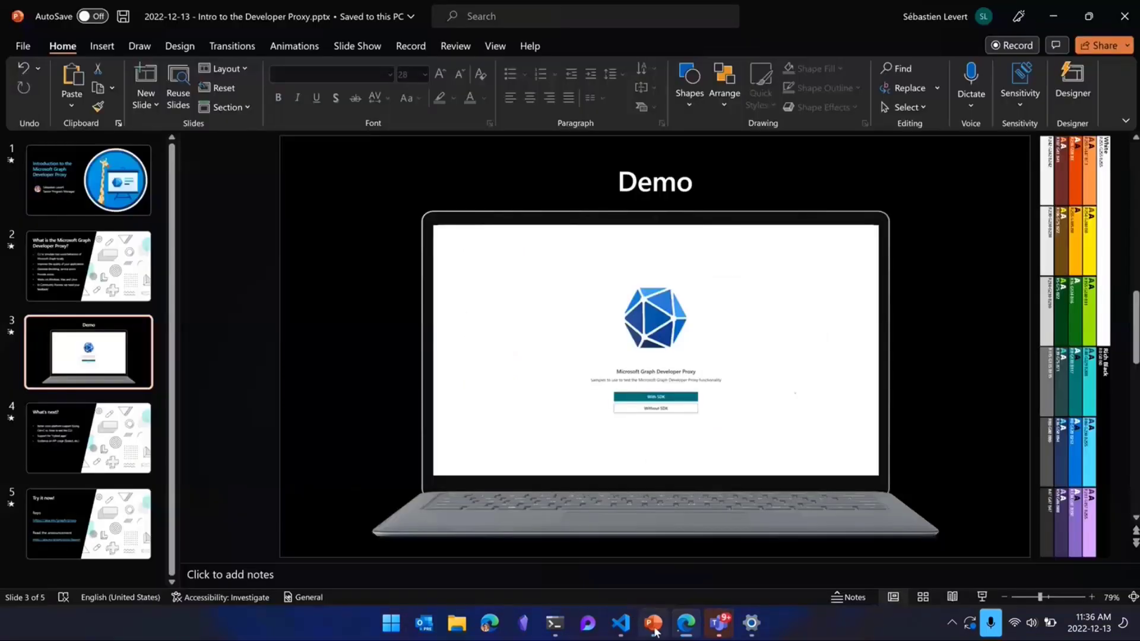